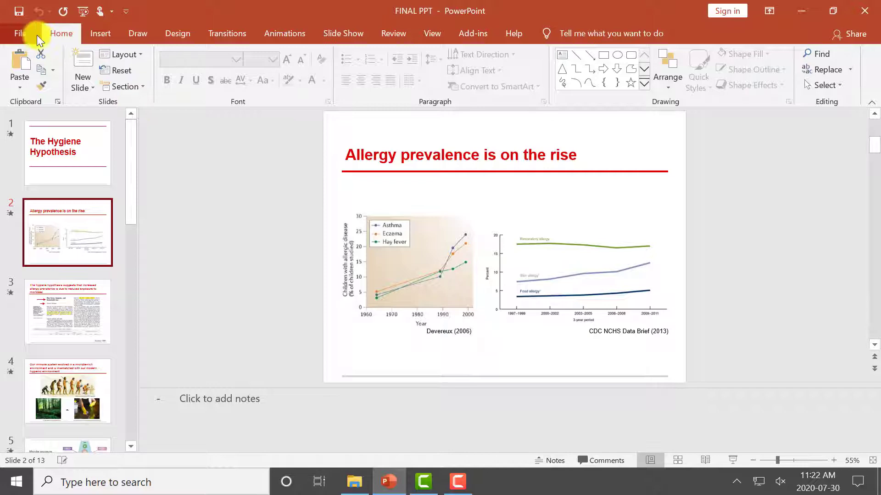
Print the presentation from File > Print to TIFF Image Printer 12.
{"action": "left_click", "coordinate": [19, 33]}
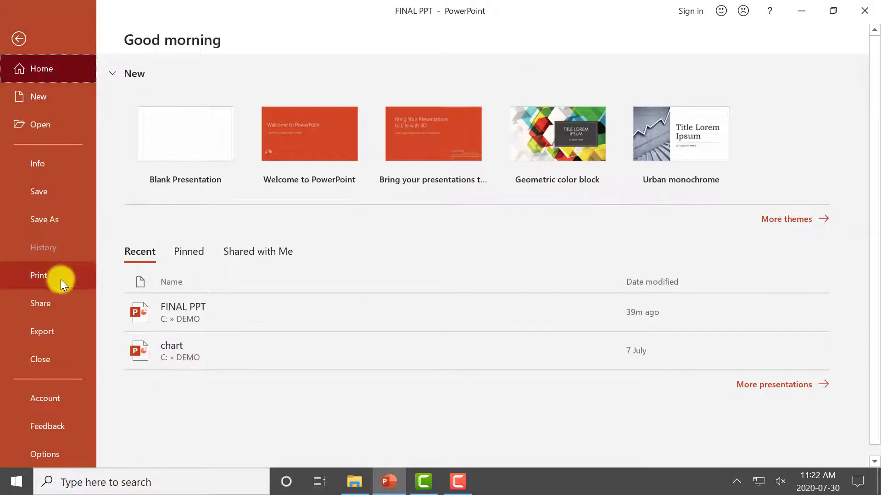
{"action": "left_click", "coordinate": [38, 275]}
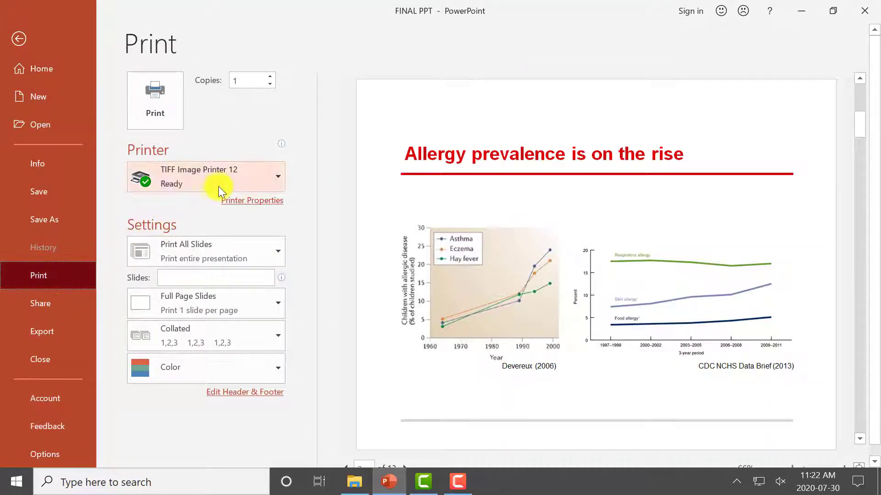
{"action": "left_click", "coordinate": [206, 176]}
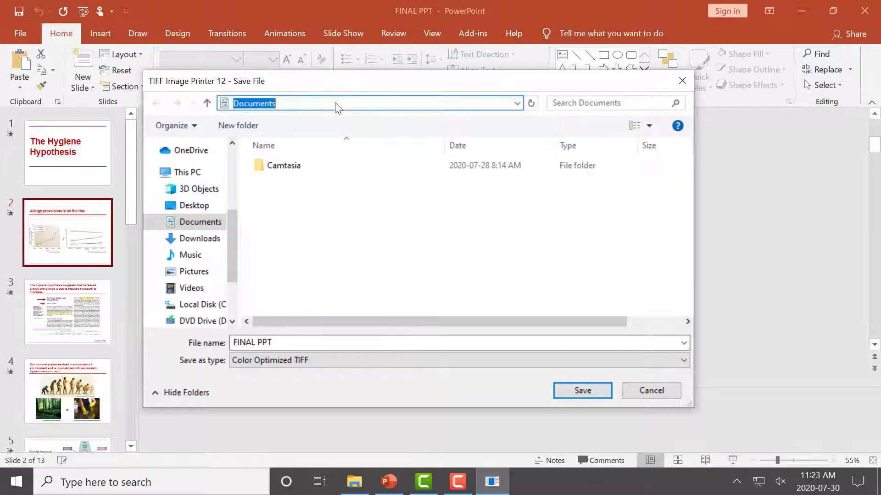
Save FINAL PPT in Documents as a Color Optimized TIFF.
{"action": "left_click", "coordinate": [683, 360]}
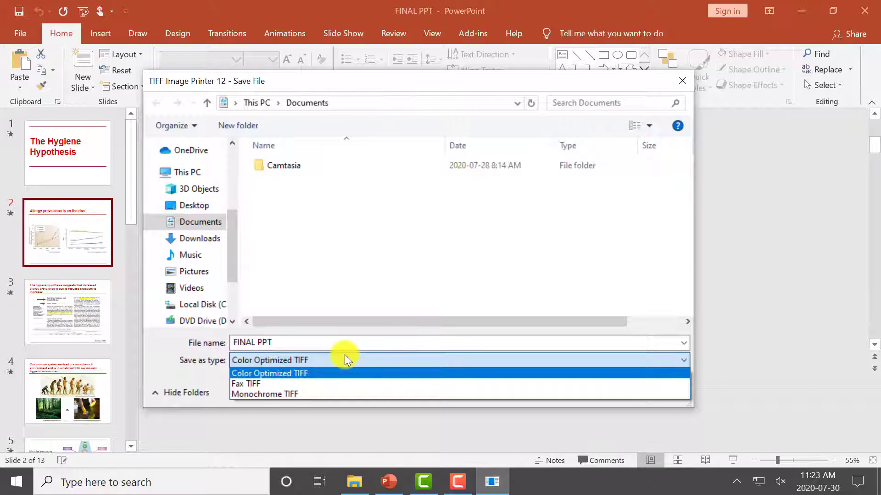
{"action": "mouse_move", "coordinate": [345, 376]}
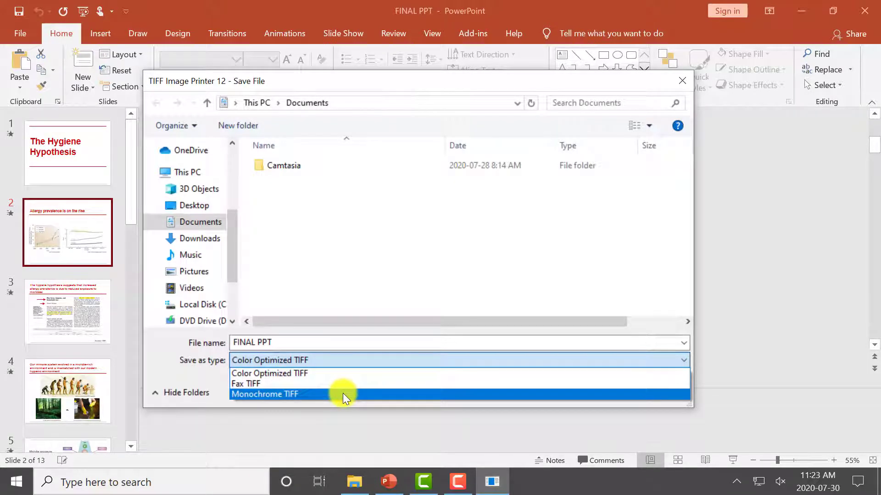
{"action": "mouse_move", "coordinate": [342, 374]}
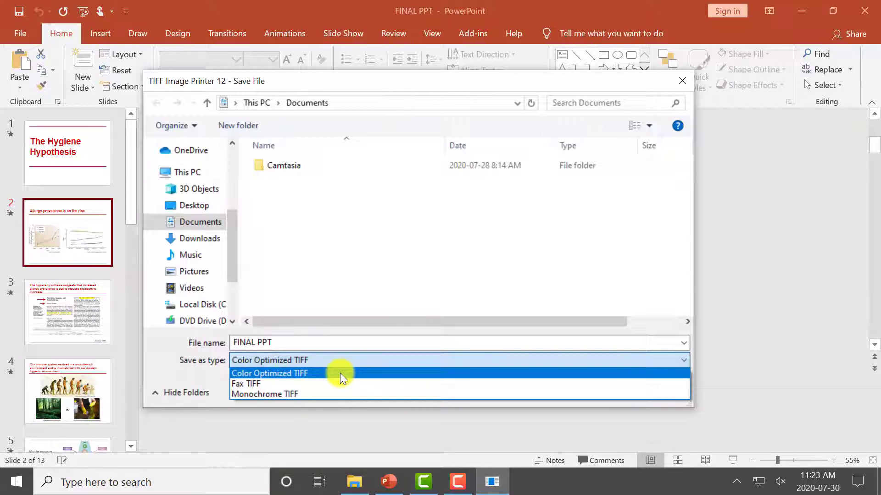
{"action": "left_click", "coordinate": [270, 373]}
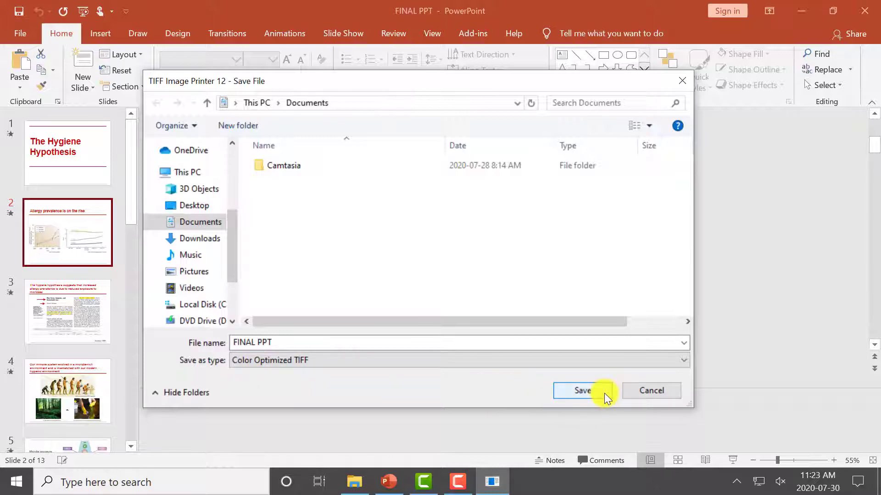
{"action": "left_click", "coordinate": [580, 390]}
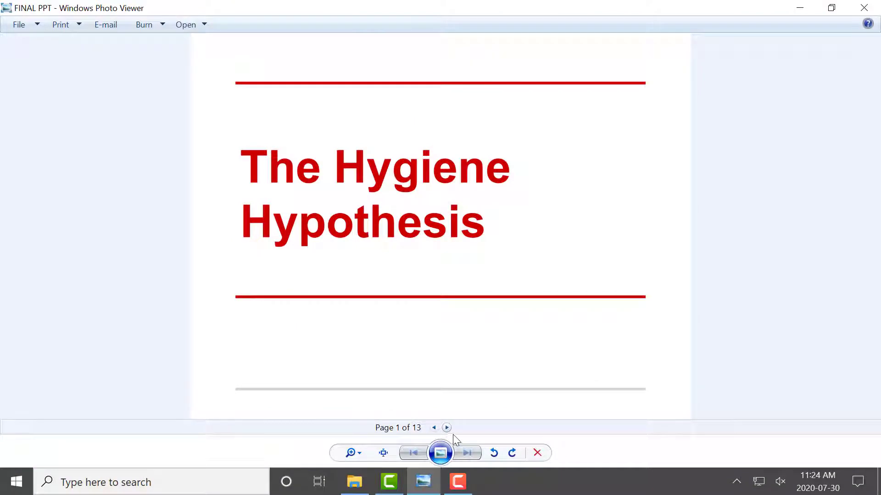
Advance through the next three pages of the FINAL PPT TIFF in Photo Viewer.
{"action": "left_click", "coordinate": [446, 428]}
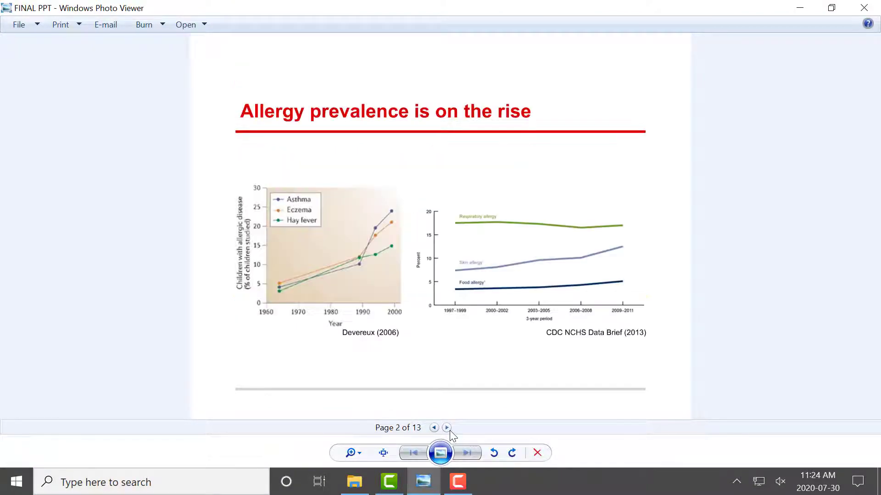
{"action": "left_click", "coordinate": [446, 427]}
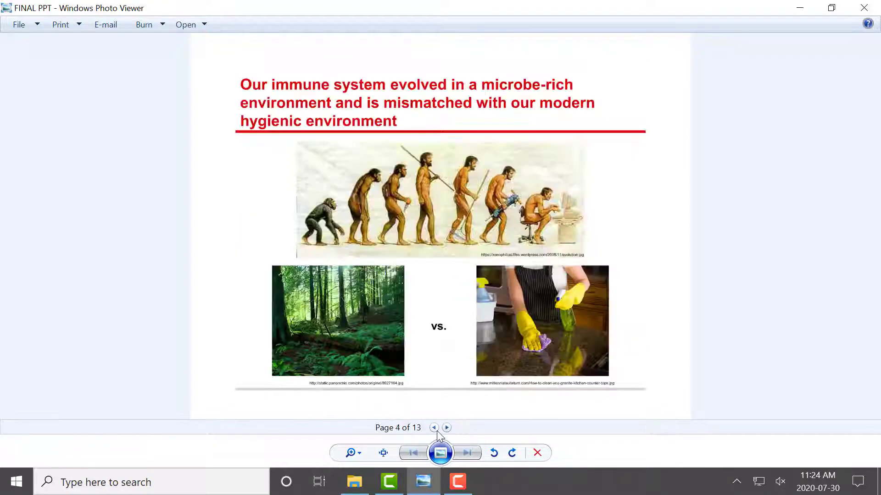
{"action": "left_click", "coordinate": [433, 428]}
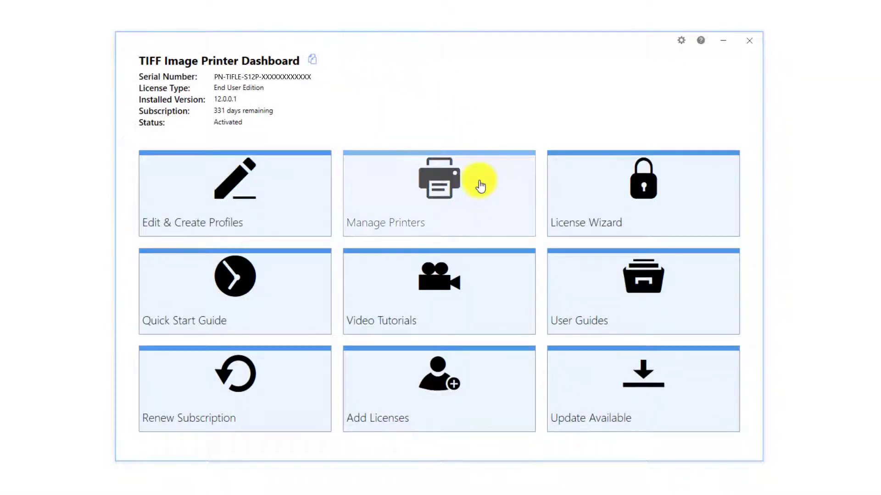
{"action": "left_click", "coordinate": [439, 193]}
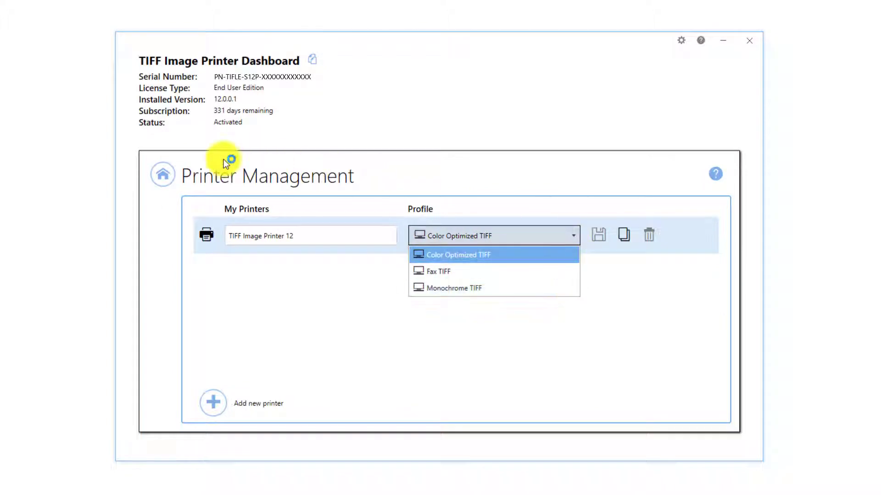
{"action": "left_click", "coordinate": [162, 174]}
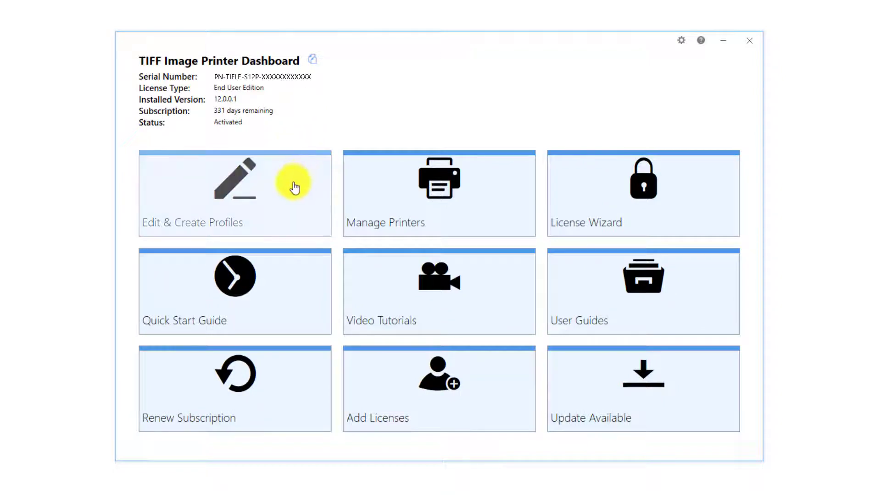
Add NewProfile-1 as TIFF Multipaged, with the output location and file name prompt turned off.
{"action": "left_click", "coordinate": [234, 186]}
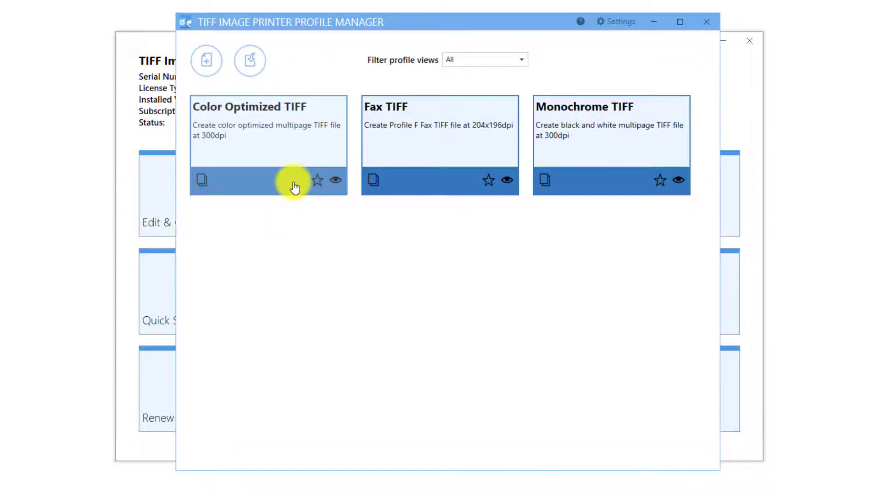
{"action": "mouse_move", "coordinate": [253, 141]}
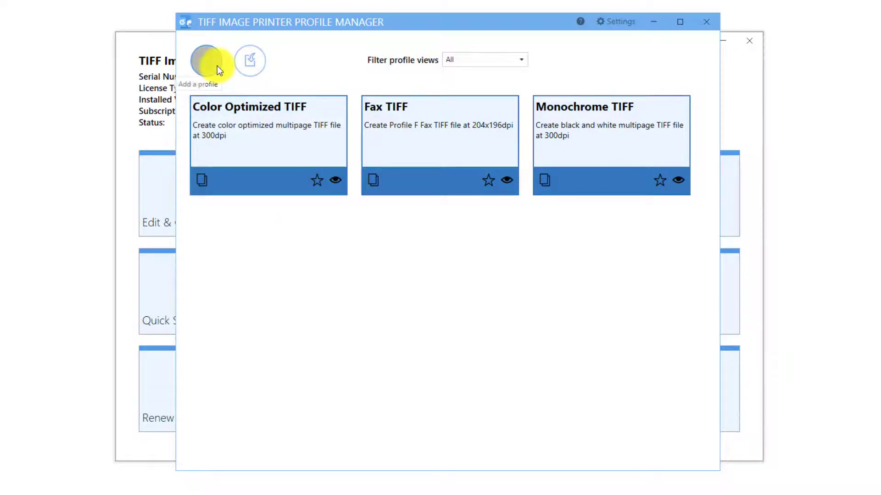
{"action": "left_click", "coordinate": [207, 60]}
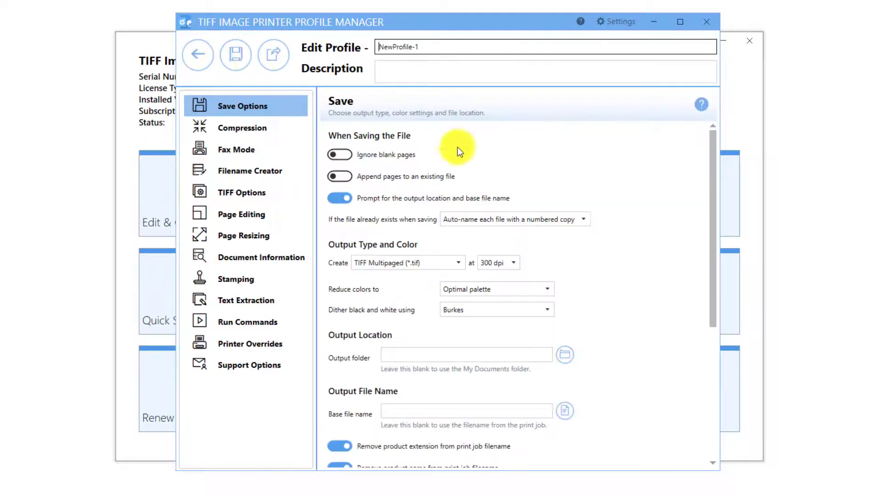
{"action": "left_click", "coordinate": [407, 262]}
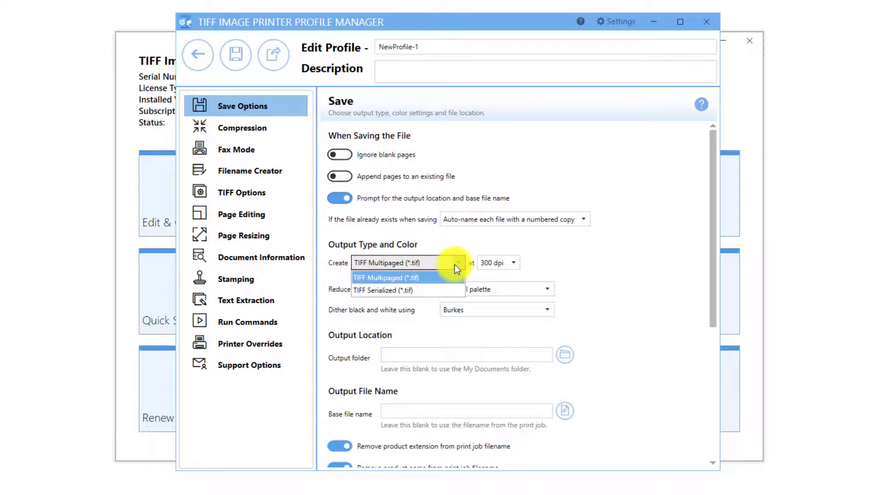
{"action": "left_click", "coordinate": [383, 290]}
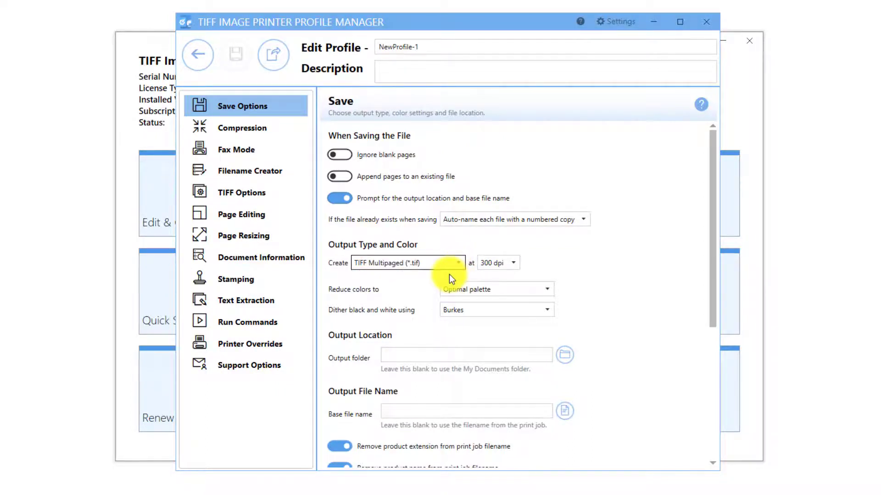
{"action": "left_click", "coordinate": [338, 176]}
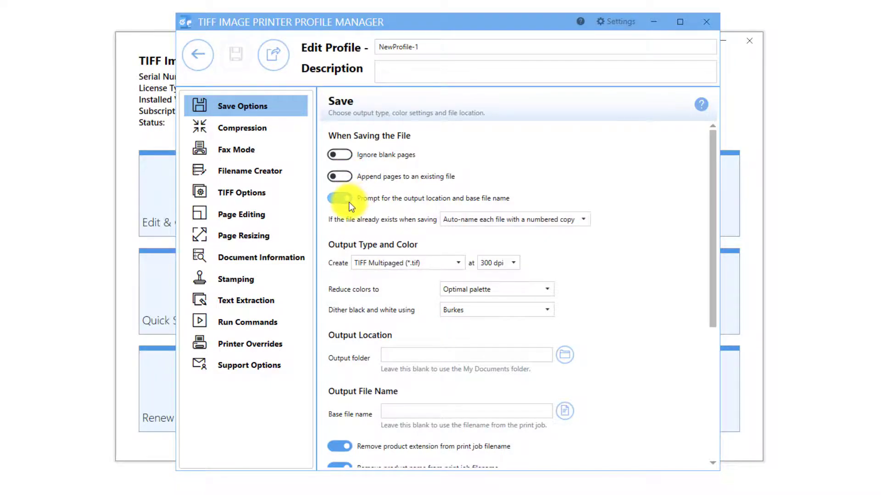
{"action": "left_click", "coordinate": [339, 198]}
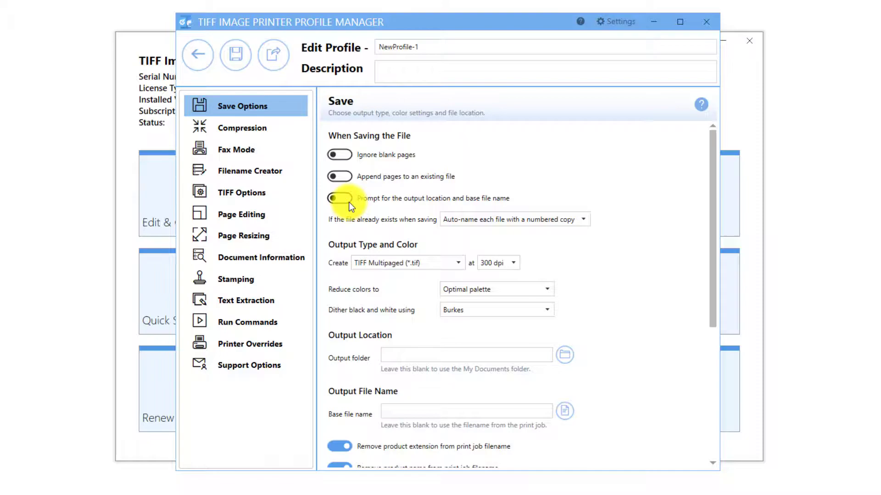